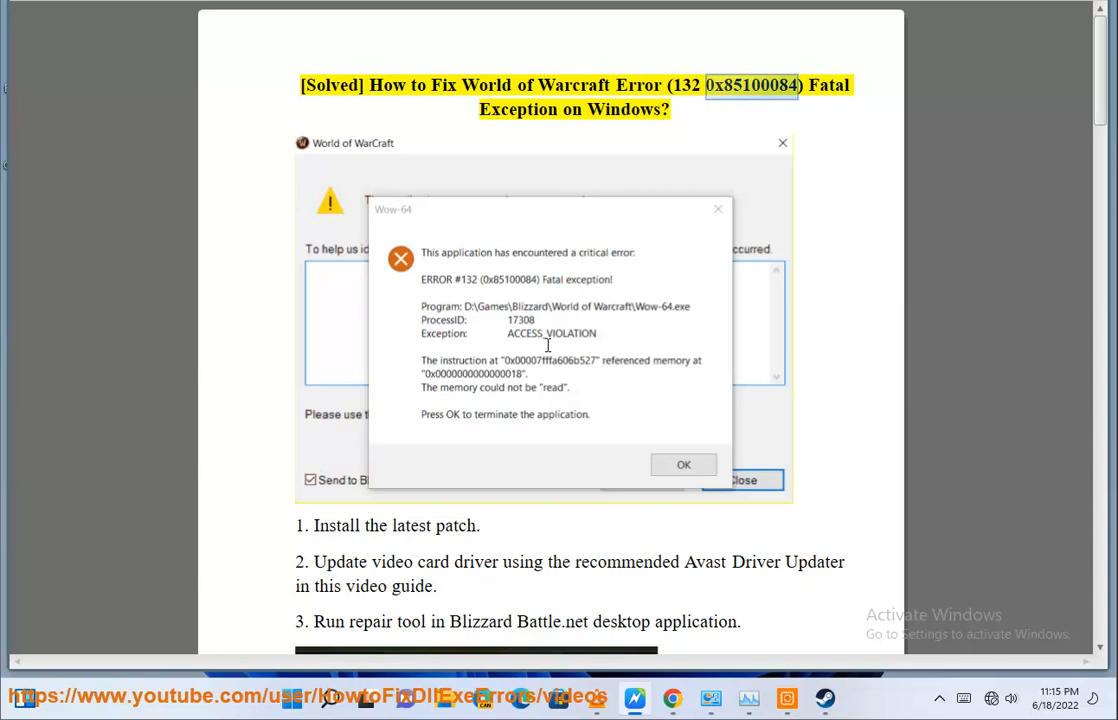
Select the error code 0x85100084 in the guide's title.
double_click(623, 111)
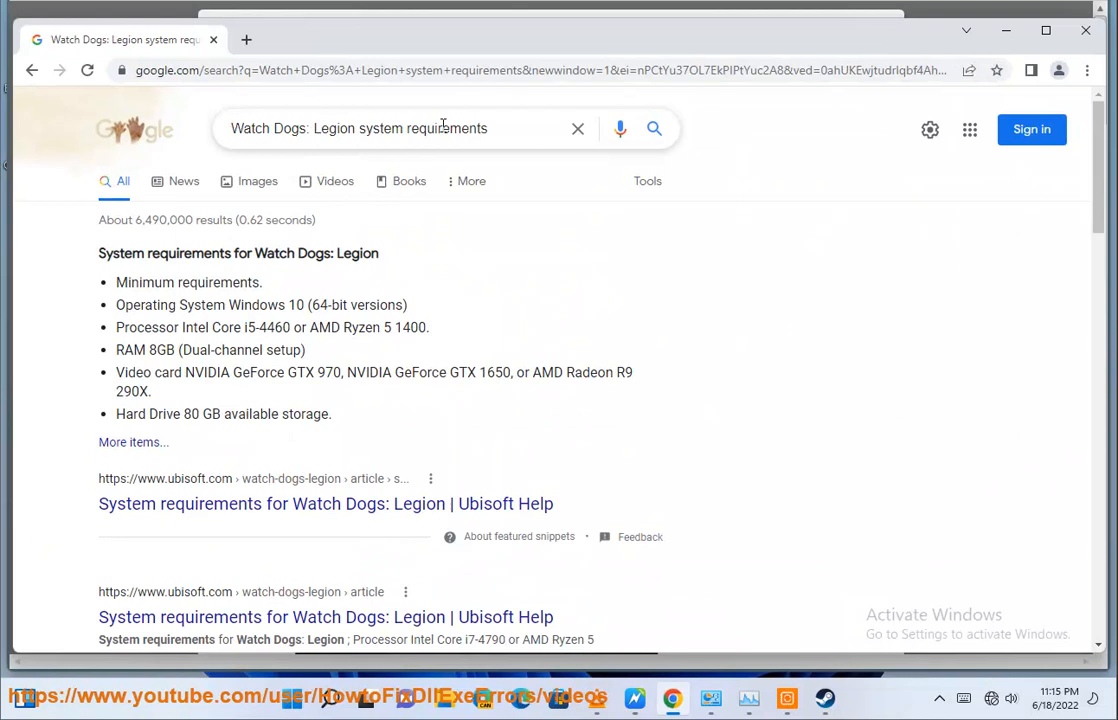
Search Google for 'World of Warcraft patch' and retry the unreachable results page twice.
type("World of Warcraft")
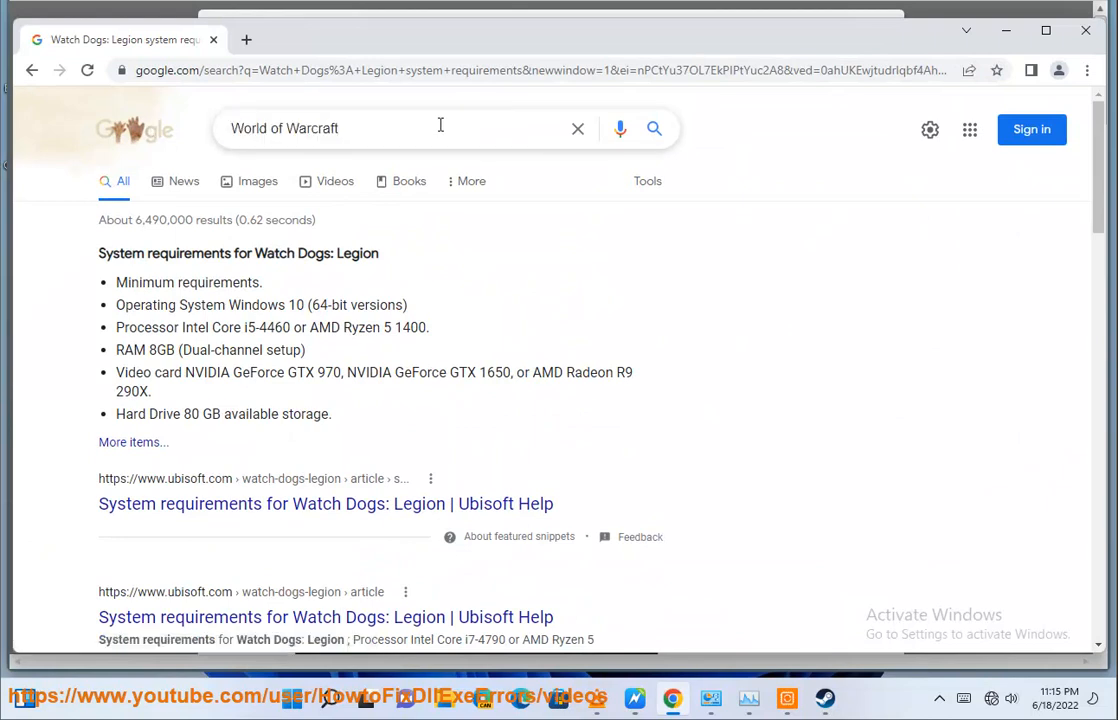
type("patch")
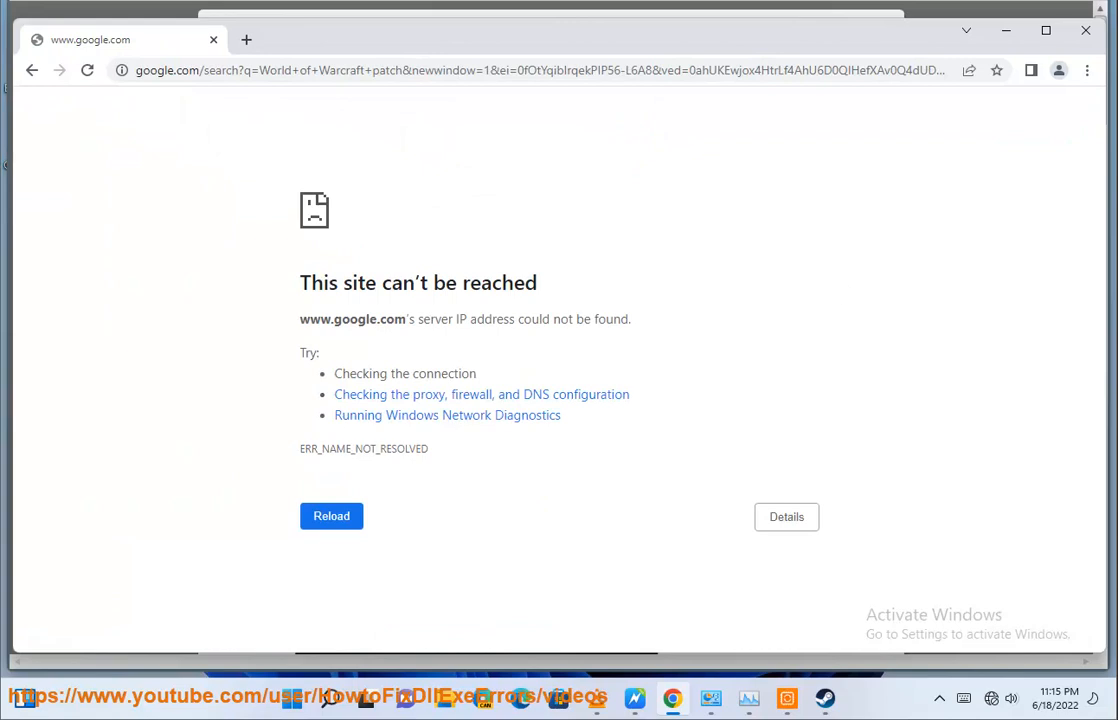
left_click(331, 516)
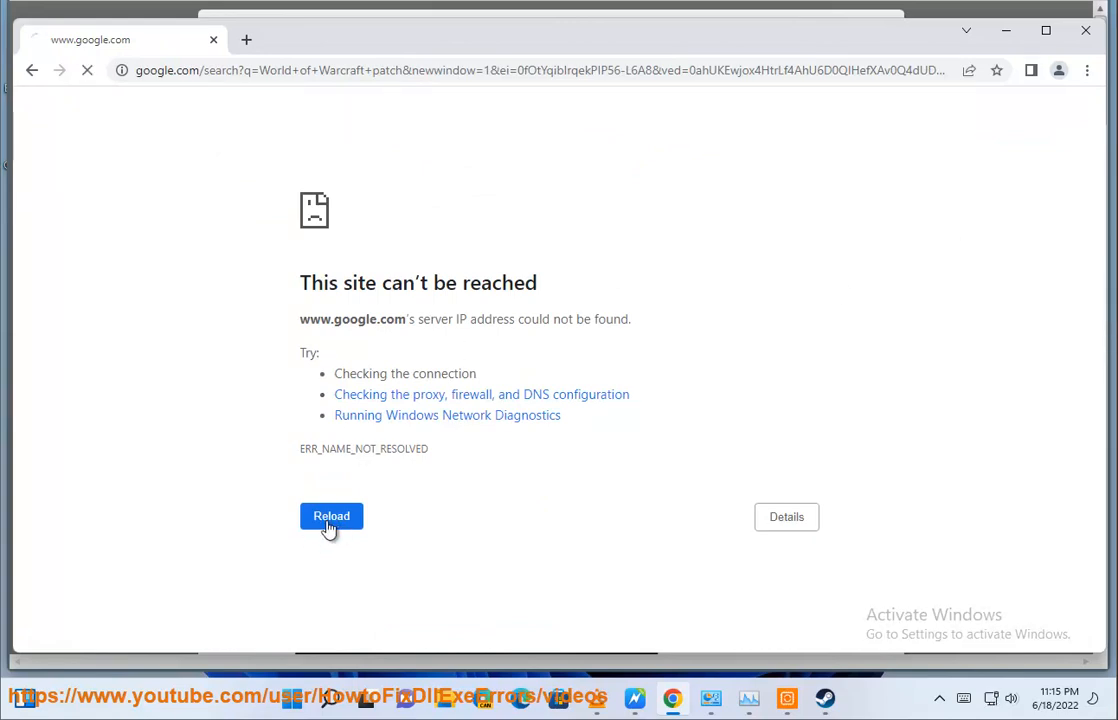
left_click(331, 515)
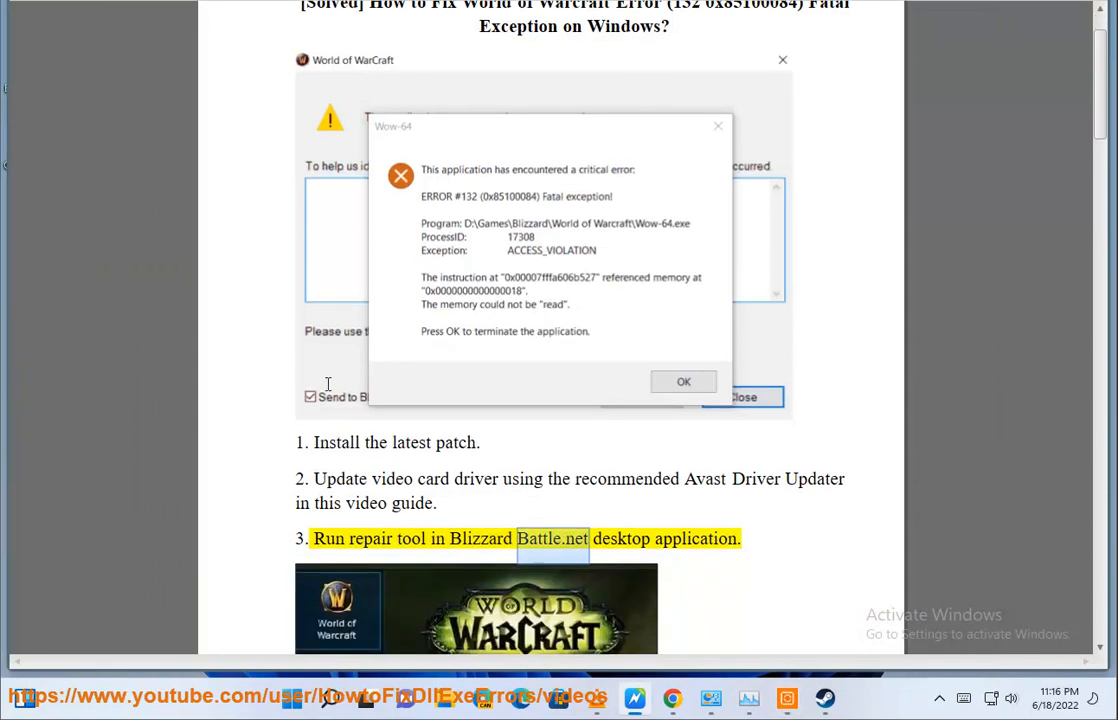
Scroll the guide past step 3 to step 4, Disable Game DVR in Xbox app.
scroll("down", 3)
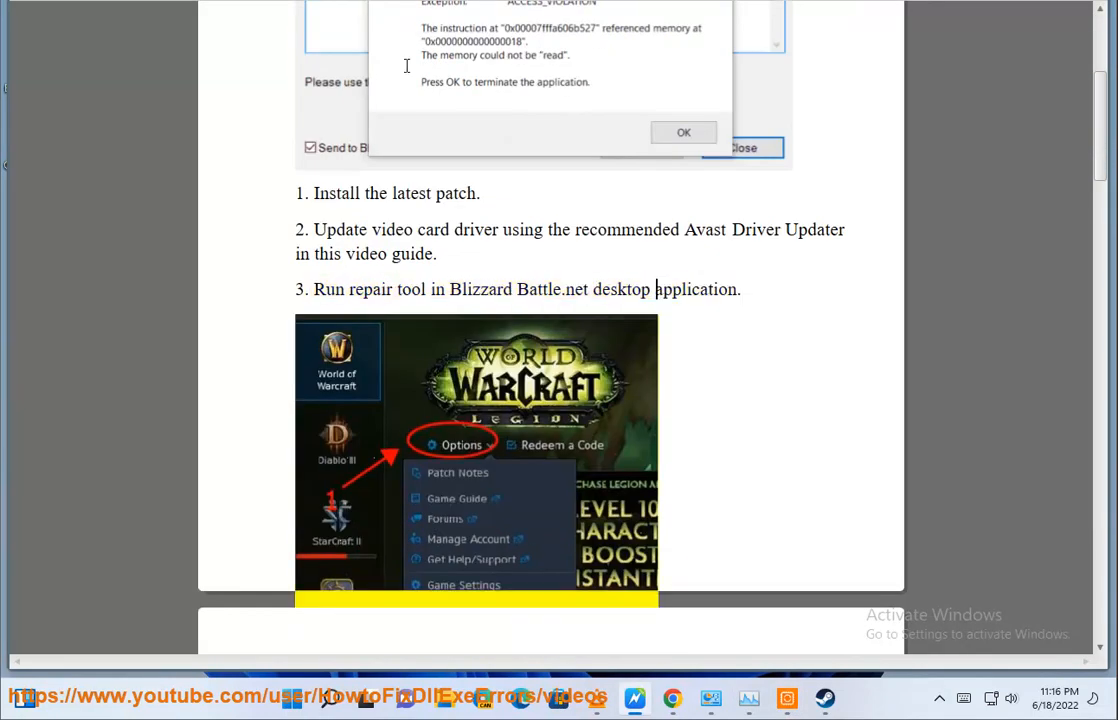
scroll("down", 3)
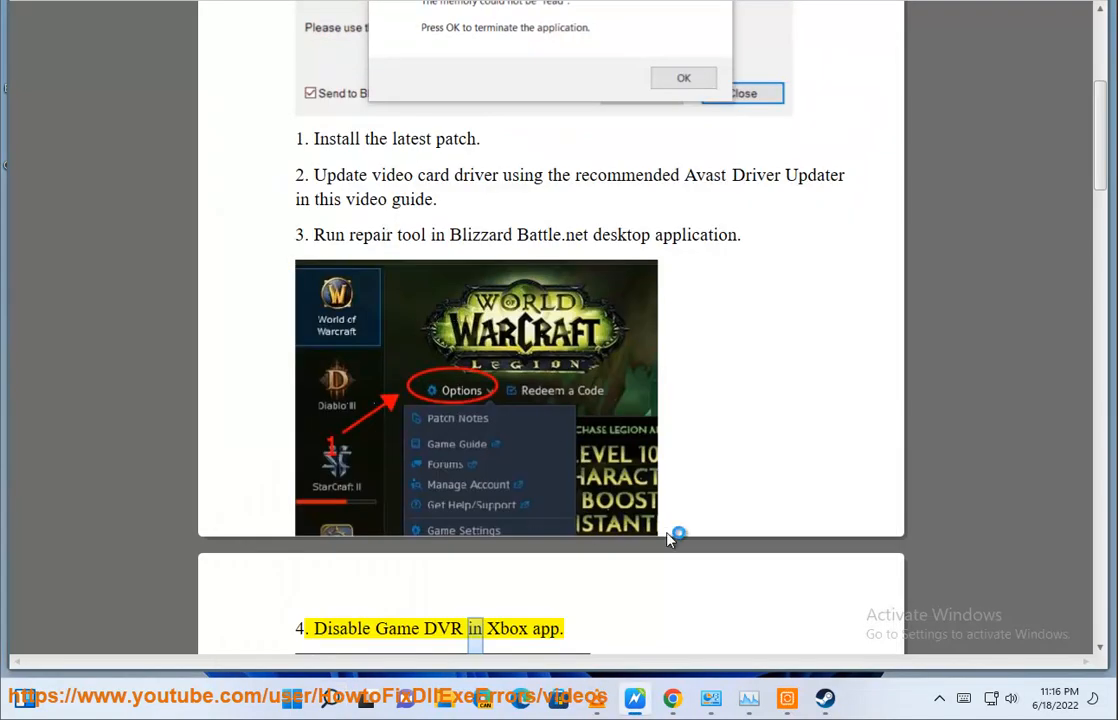
mouse_move(497, 552)
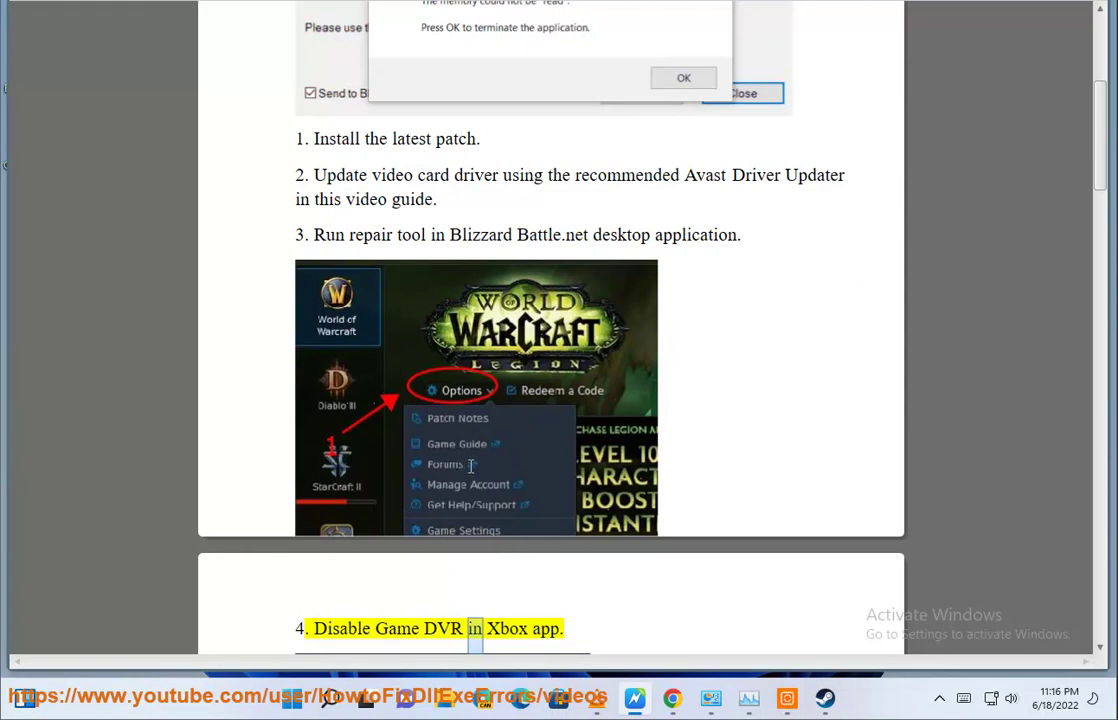
mouse_move(482, 484)
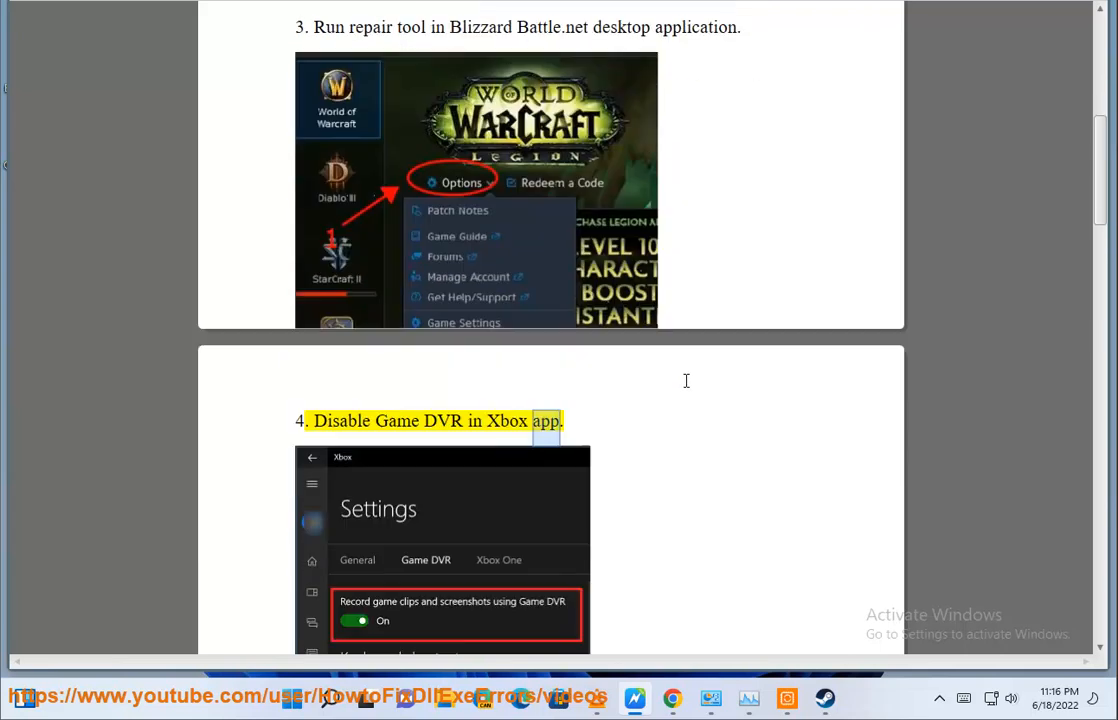
scroll("down", 3)
type("xbox")
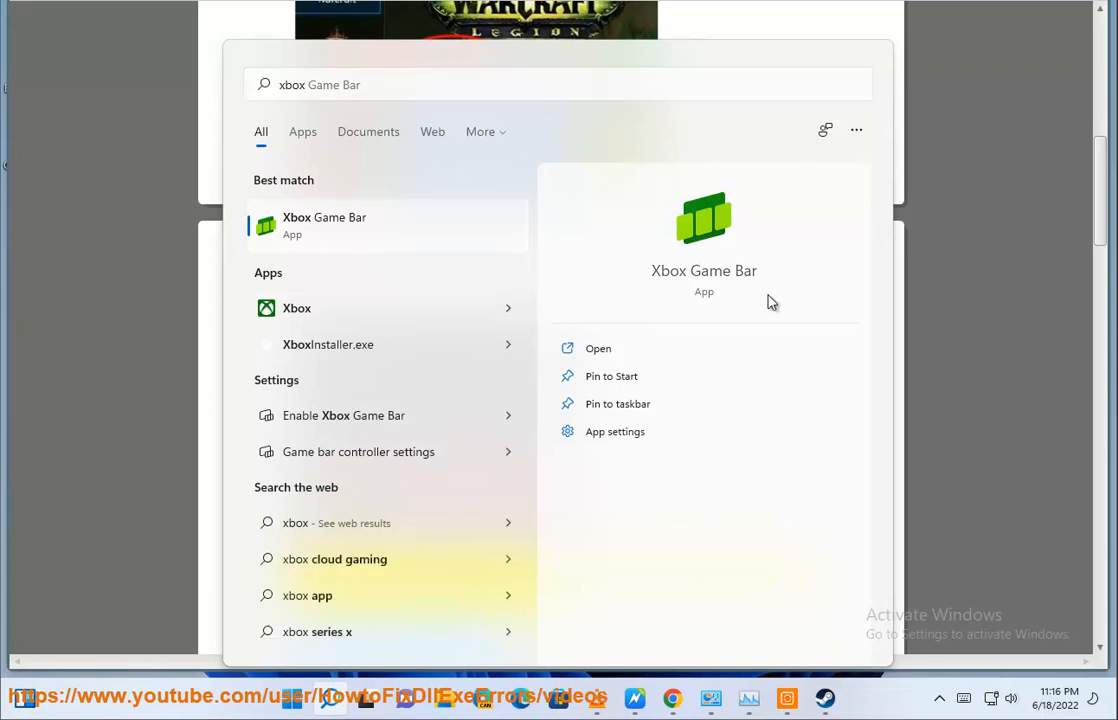
Launch Xbox Game Bar from its Windows Search result.
left_click(597, 348)
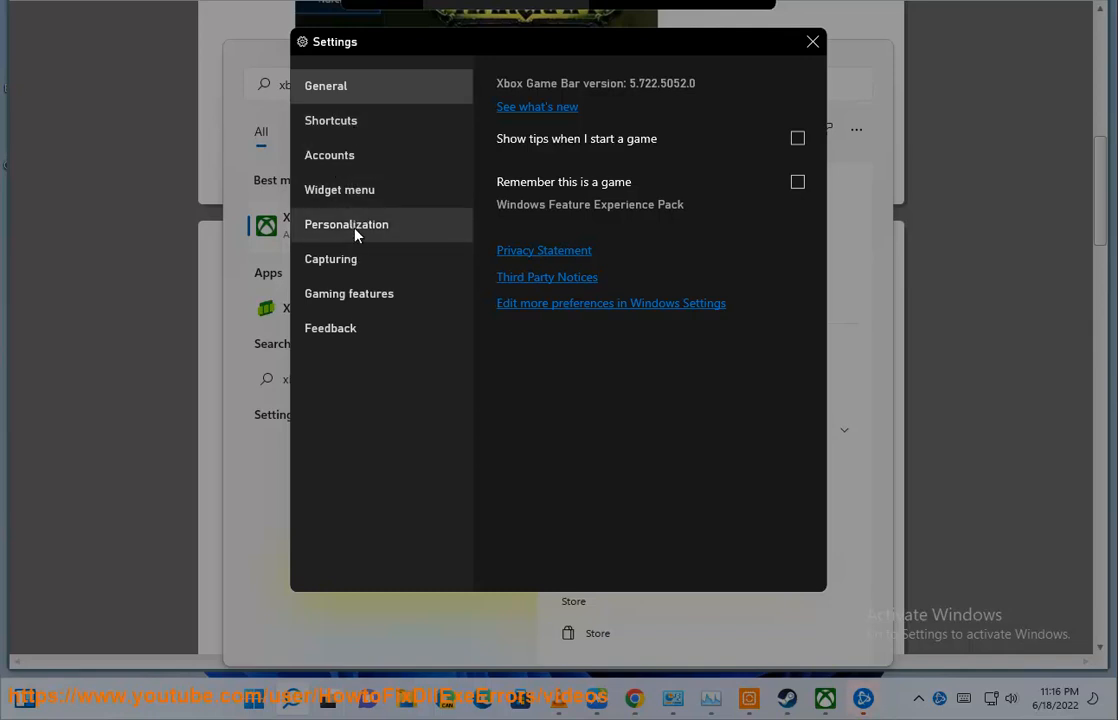
left_click(346, 224)
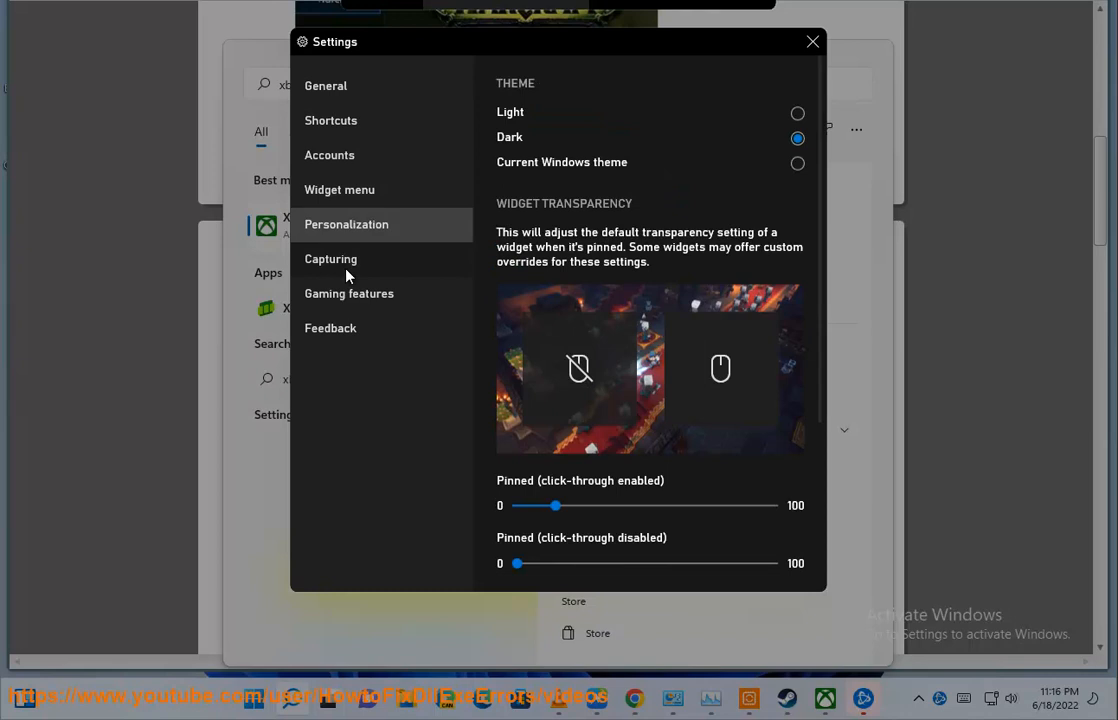
left_click(330, 259)
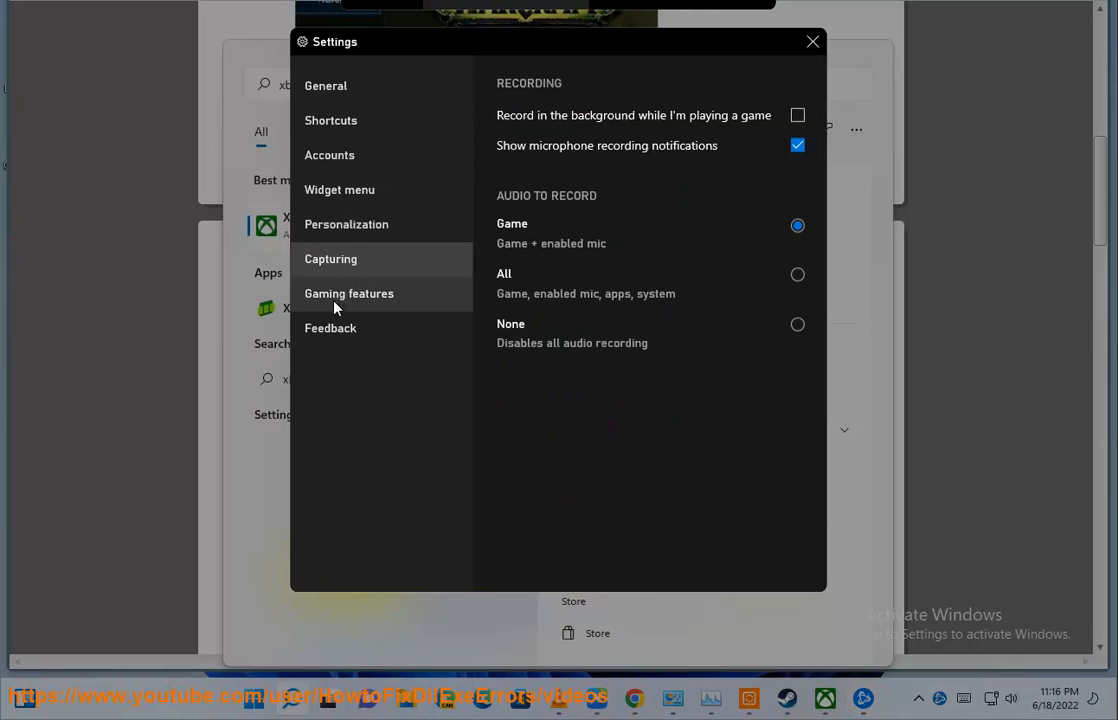
left_click(349, 293)
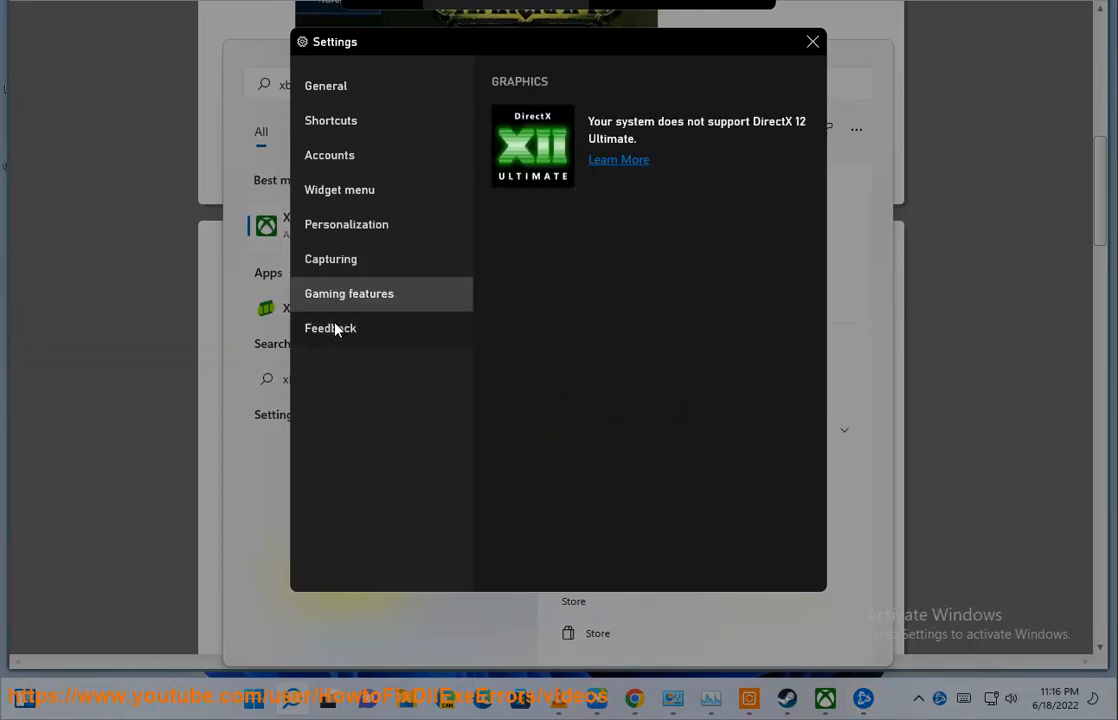
left_click(325, 85)
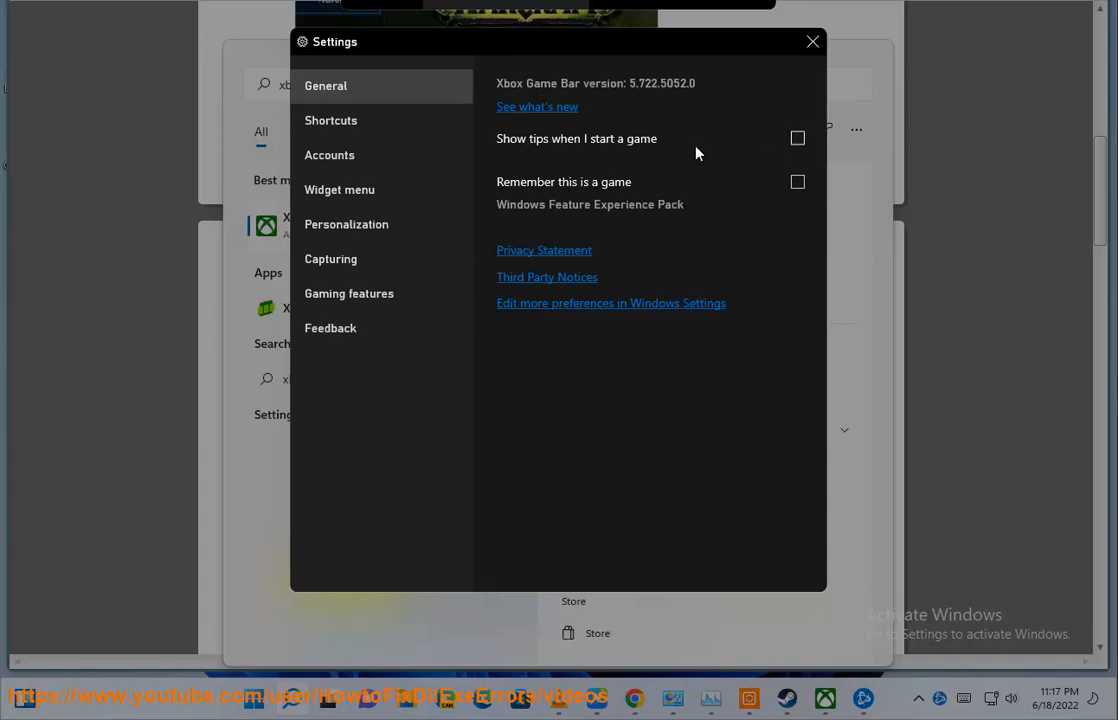
mouse_move(642, 224)
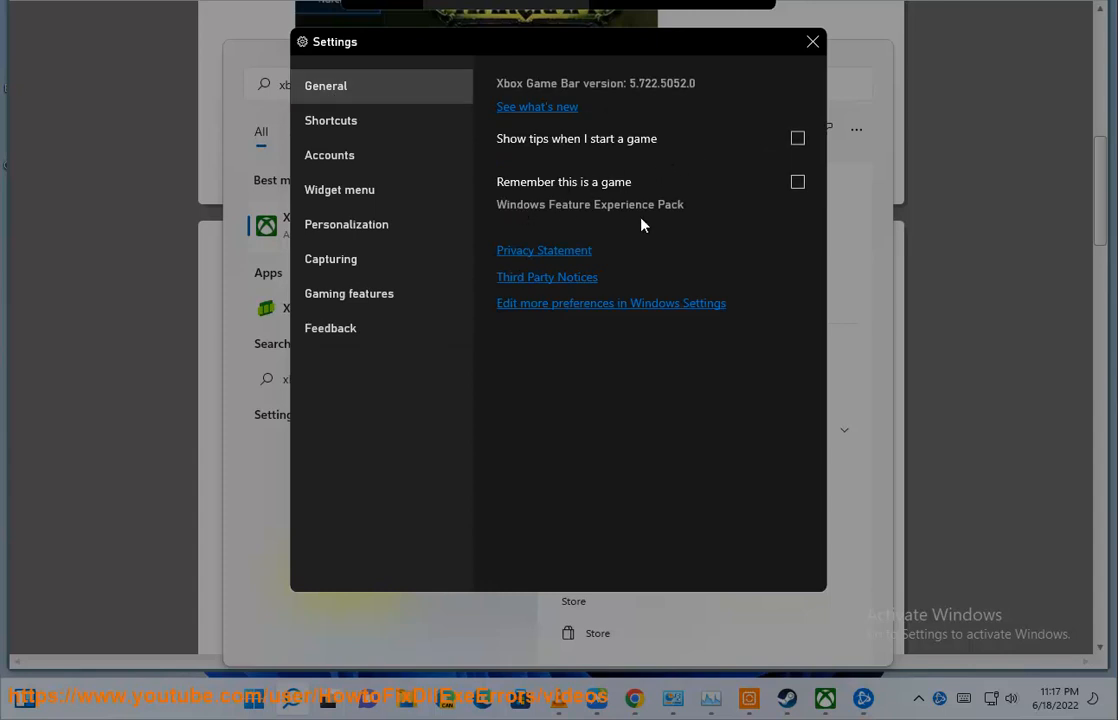
left_click(810, 42)
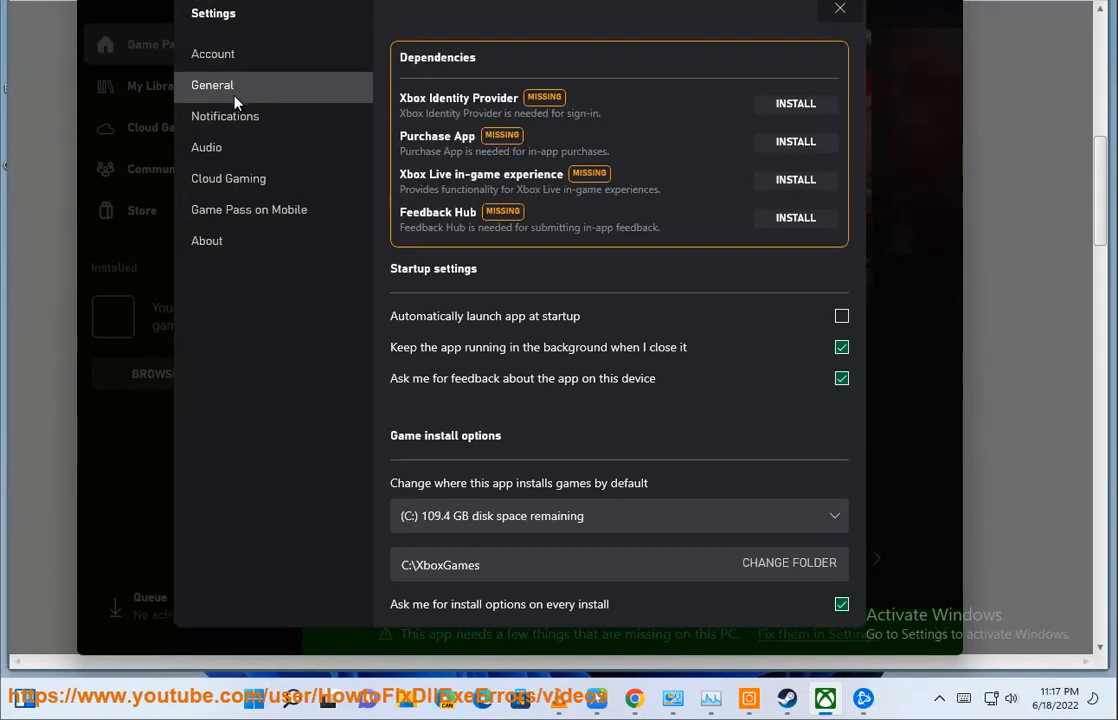
mouse_move(231, 138)
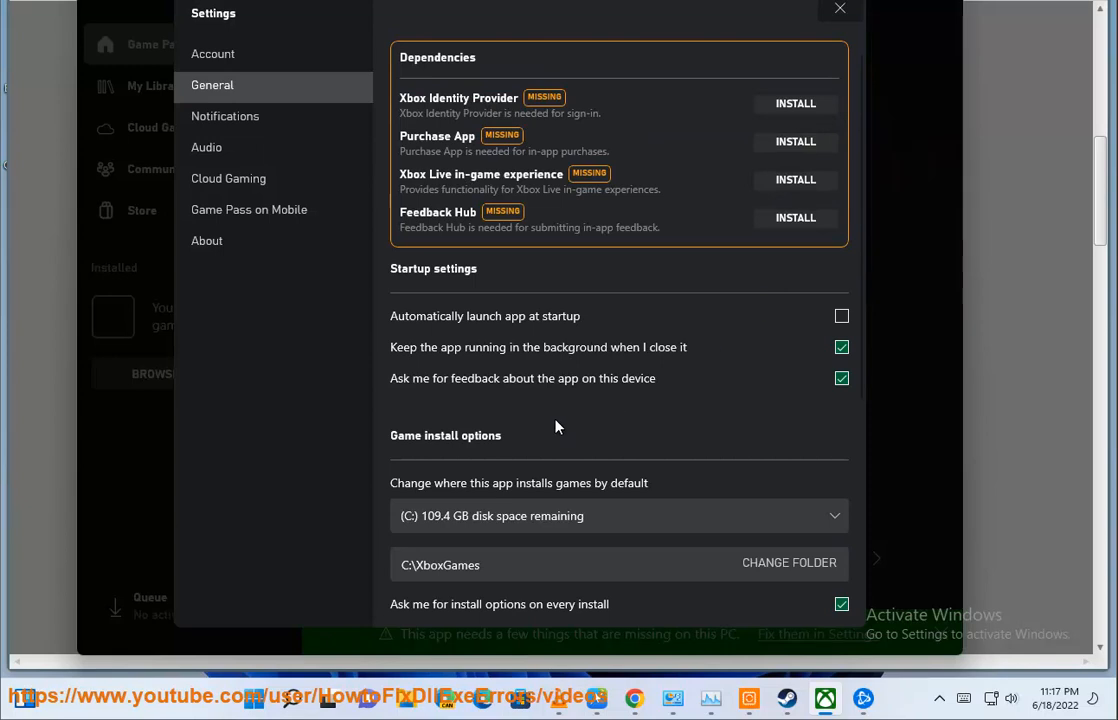
mouse_move(247, 190)
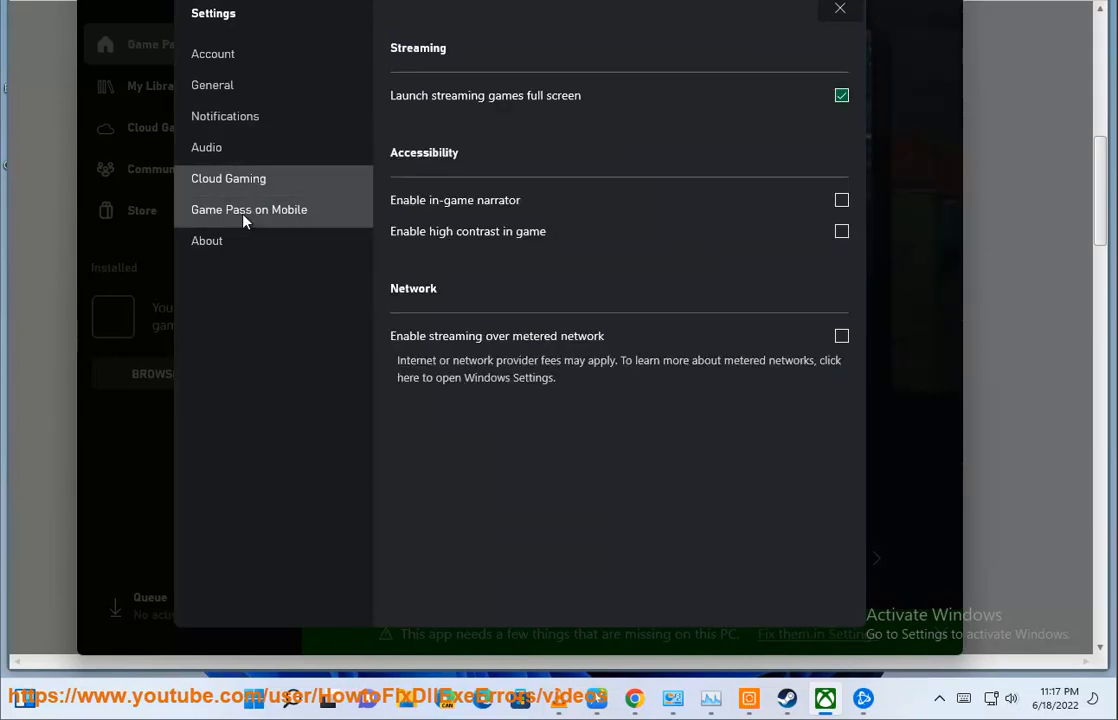
View the Xbox app's Notifications settings, which require signing in.
left_click(225, 116)
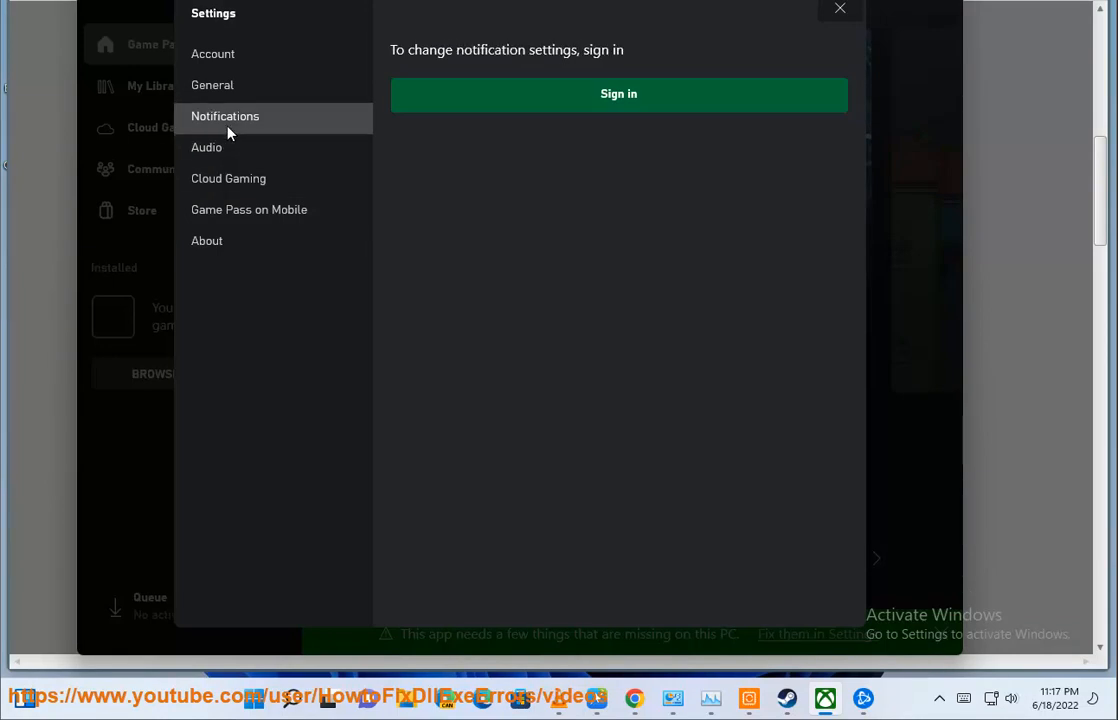
left_click(213, 54)
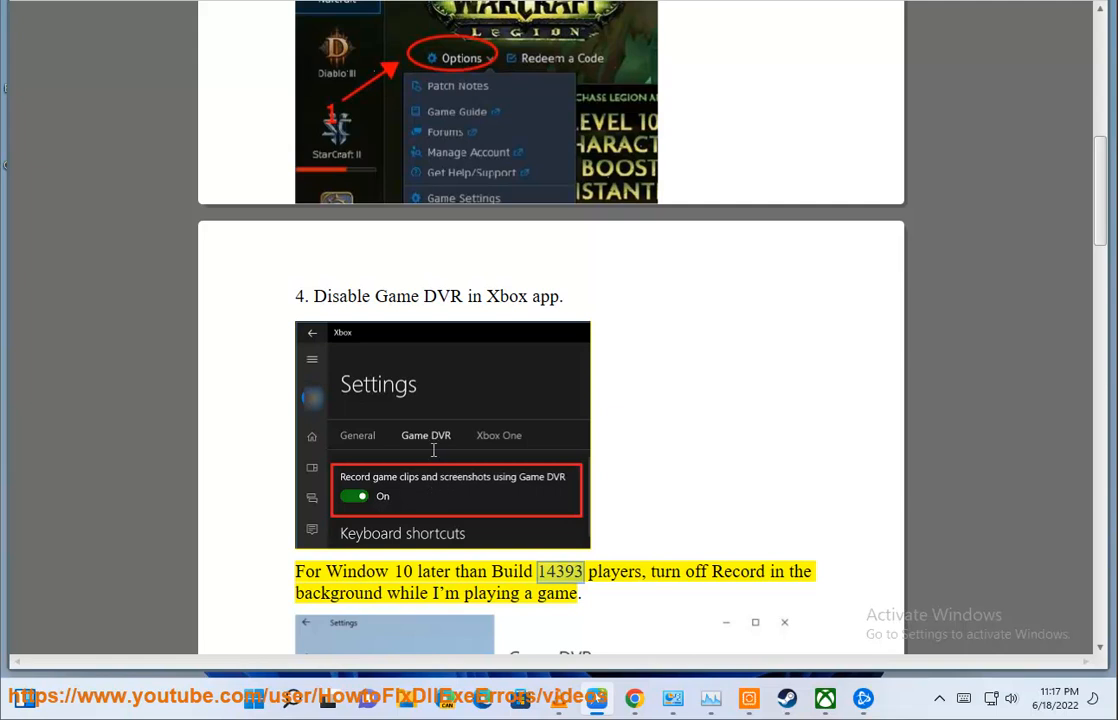
Scroll the guide to step 4's Game DVR and background recording instructions.
scroll("down", 3)
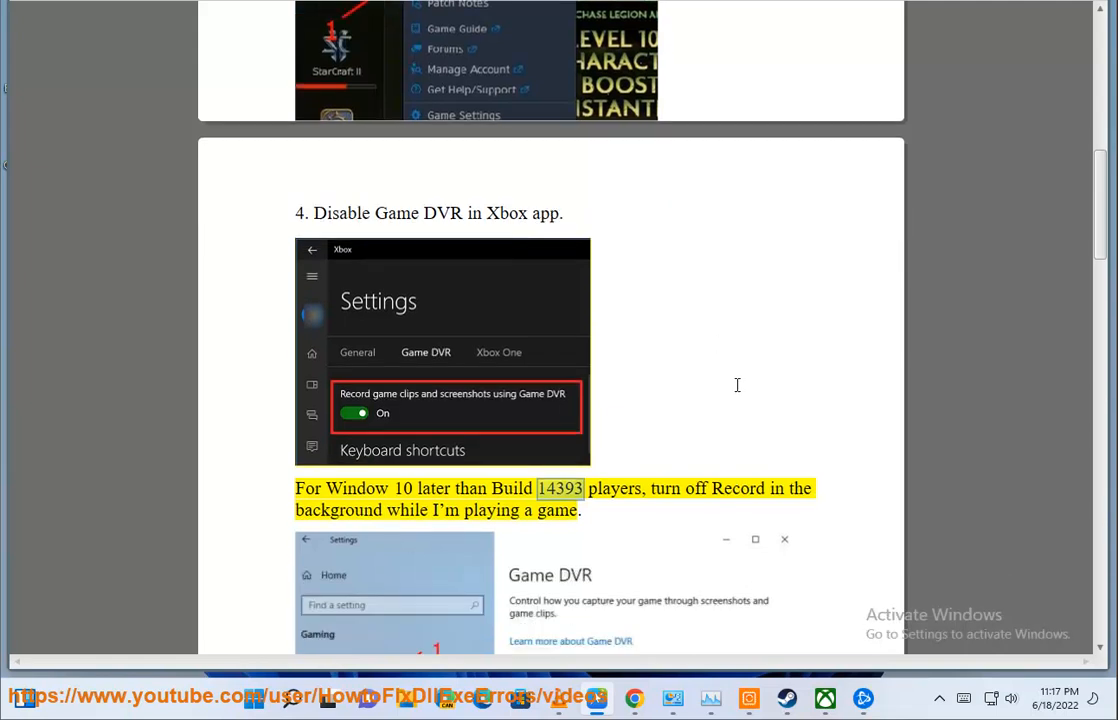
scroll("down", 3)
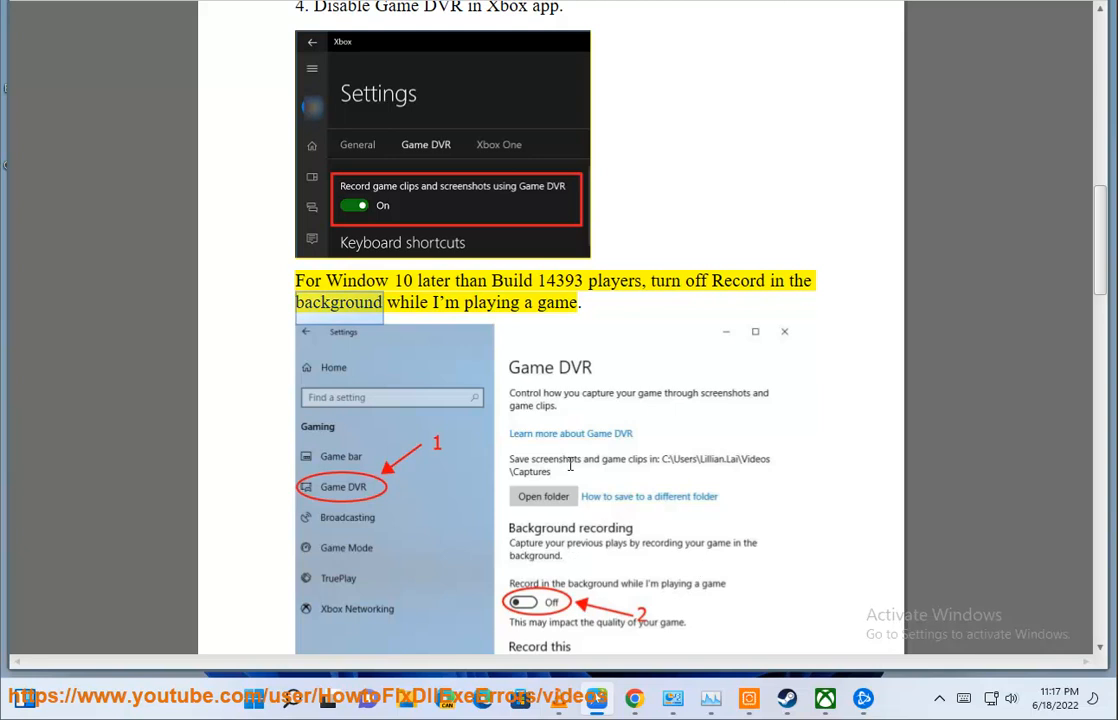
scroll("down", 3)
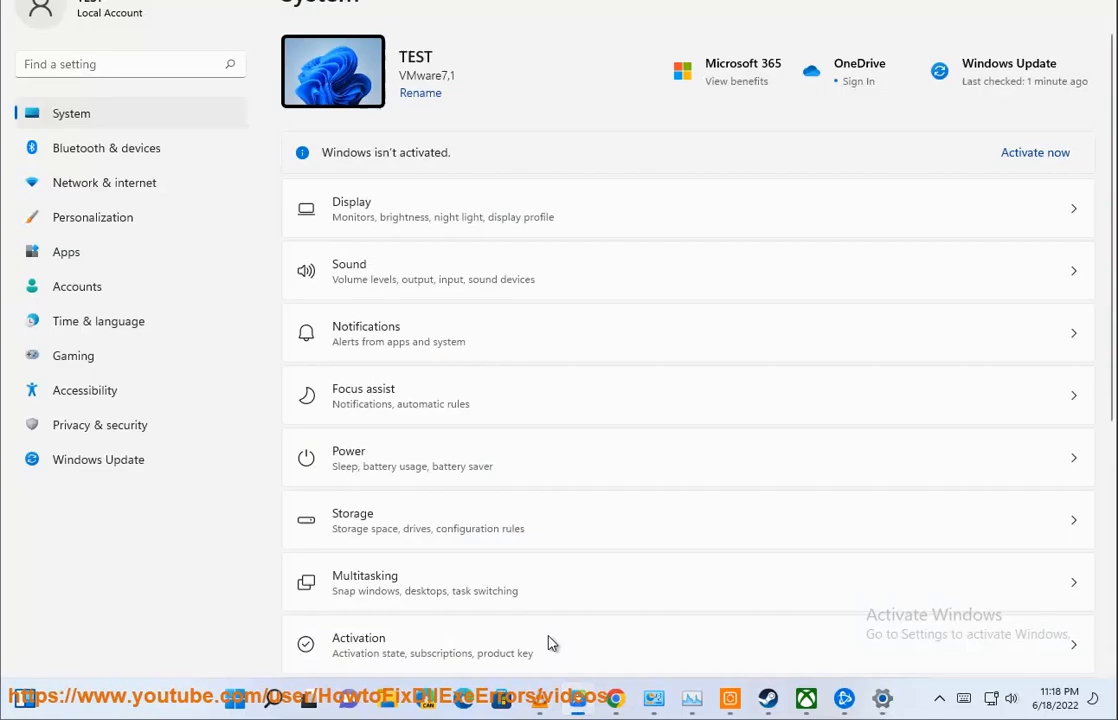
Search Windows Settings for 'dv' from the System page.
type("dv")
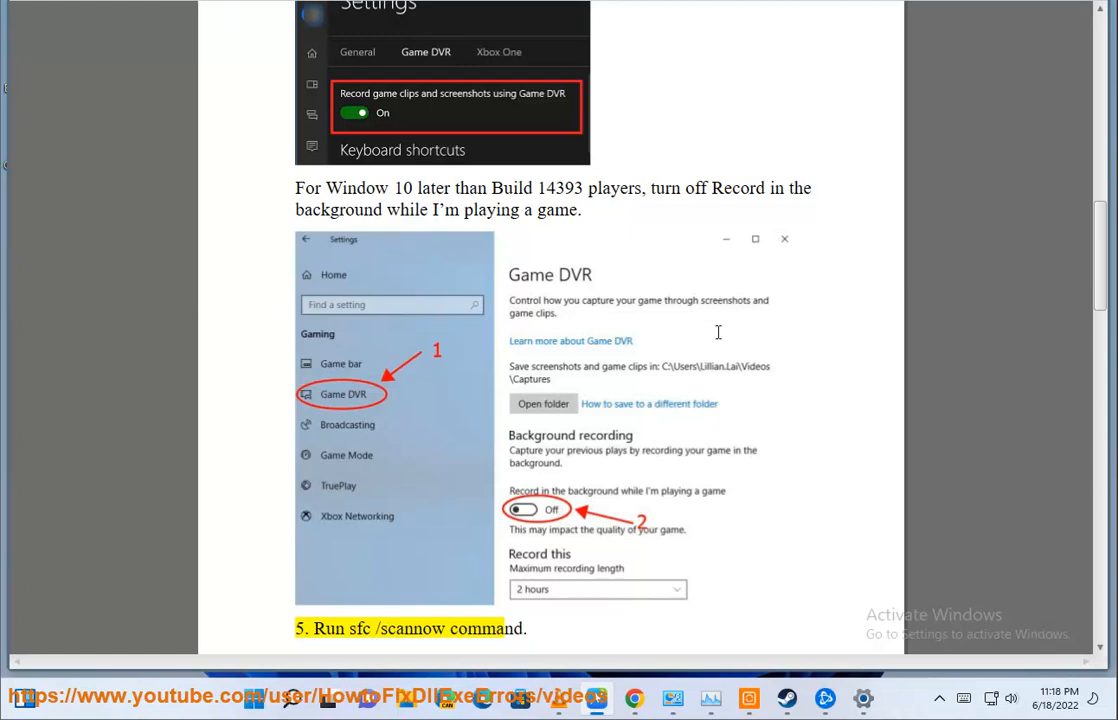
Launch Command Prompt (Administrator) and enter sfc /scannow.
scroll("down", 3)
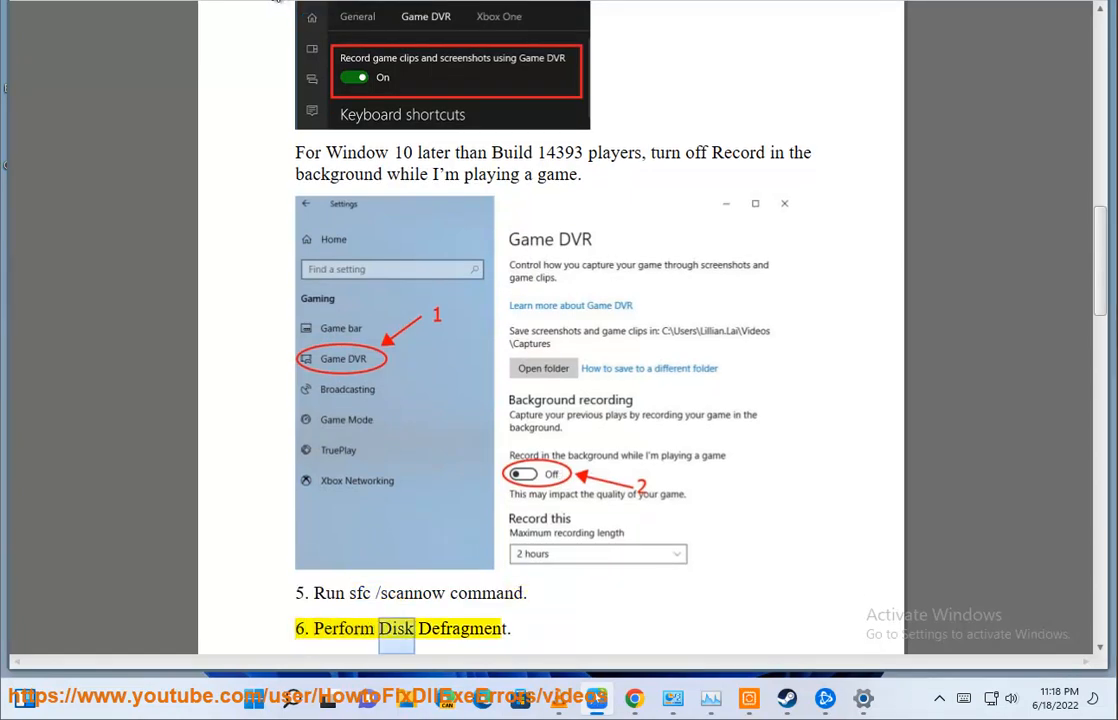
scroll("down", 3)
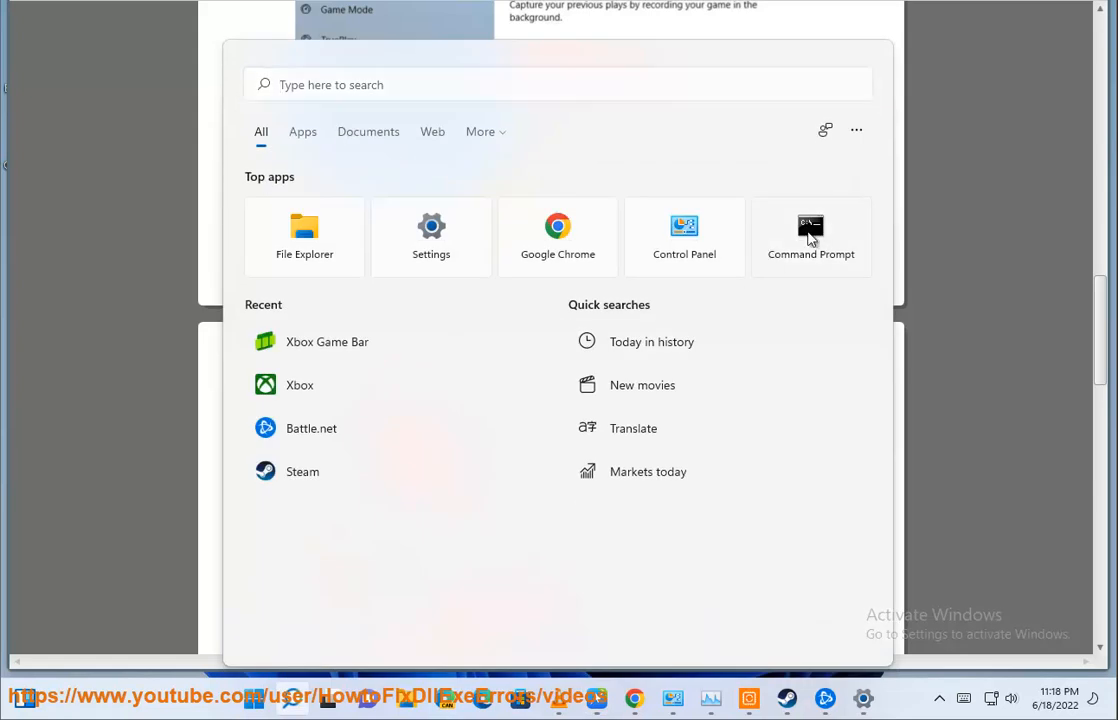
left_click(810, 237)
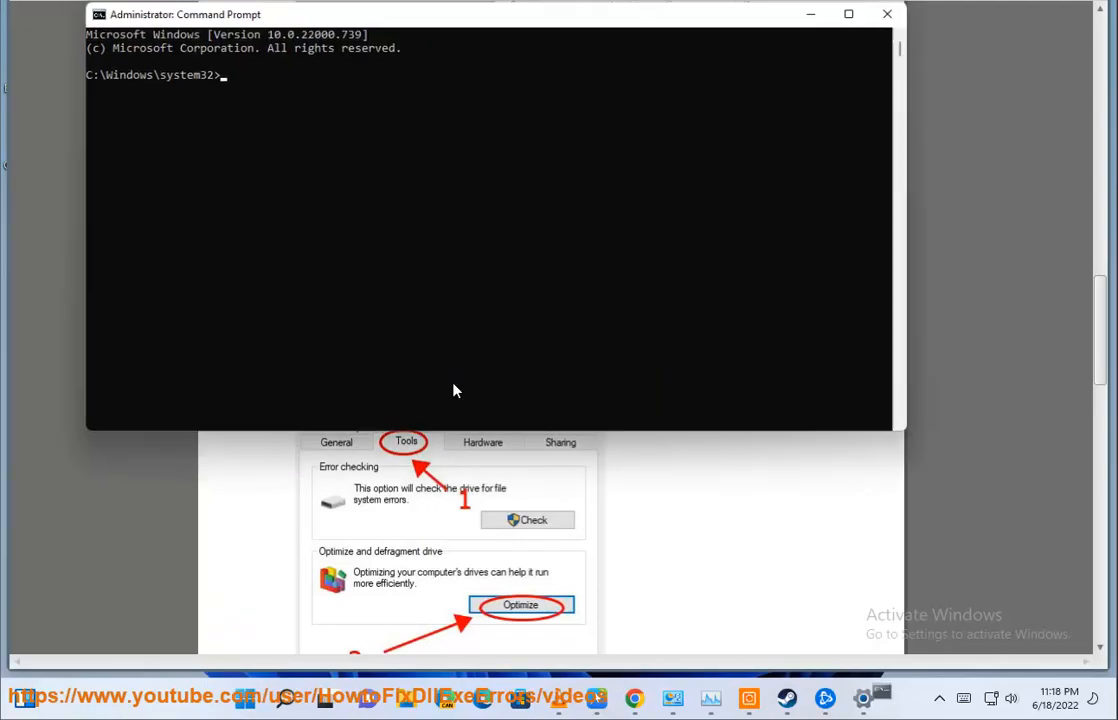
type("sfc /scannow")
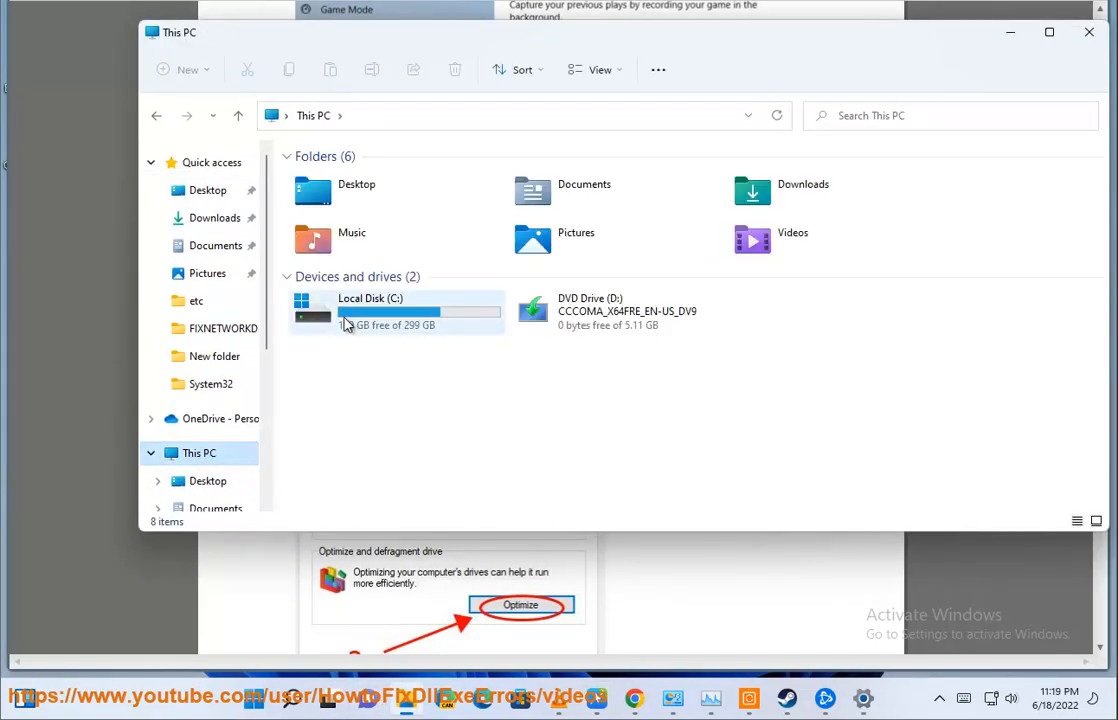
Start optimizing and defragmenting Local Disk (C:) from its Properties tools.
left_click(395, 311)
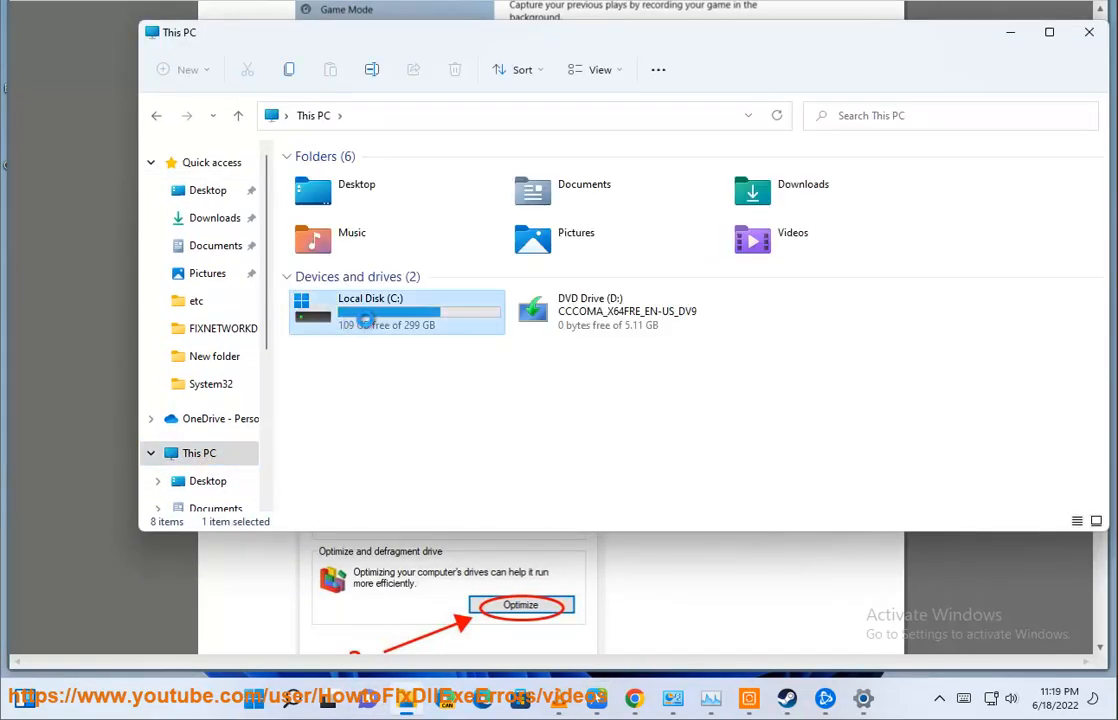
right_click(365, 310)
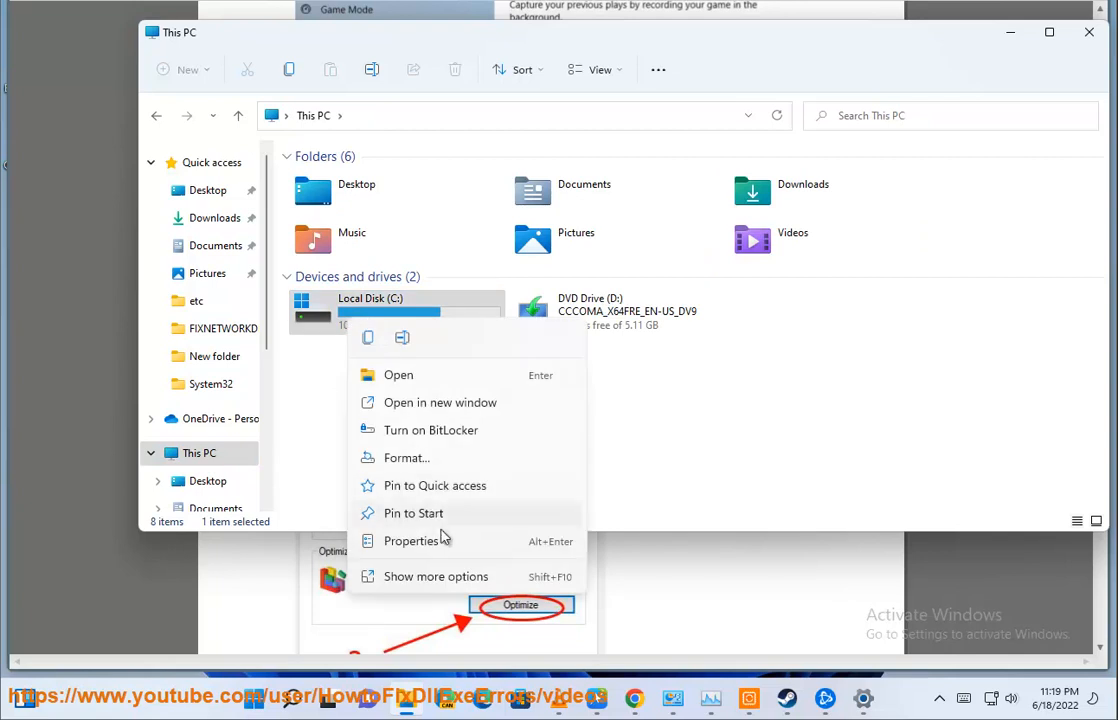
left_click(410, 541)
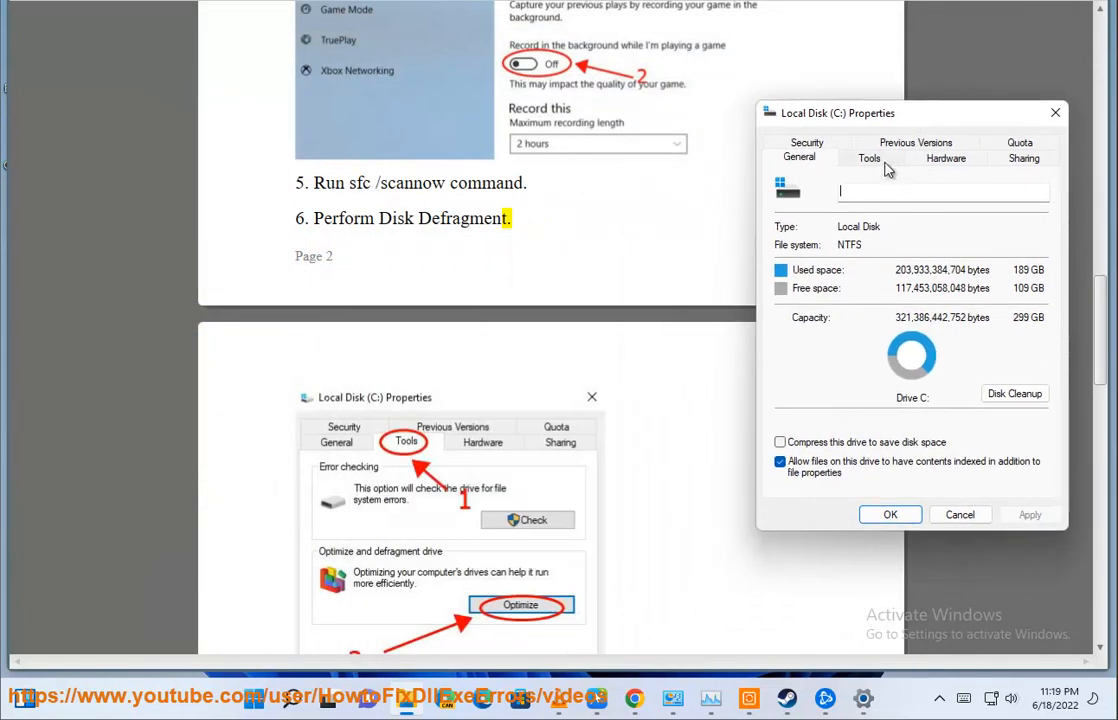
left_click(869, 157)
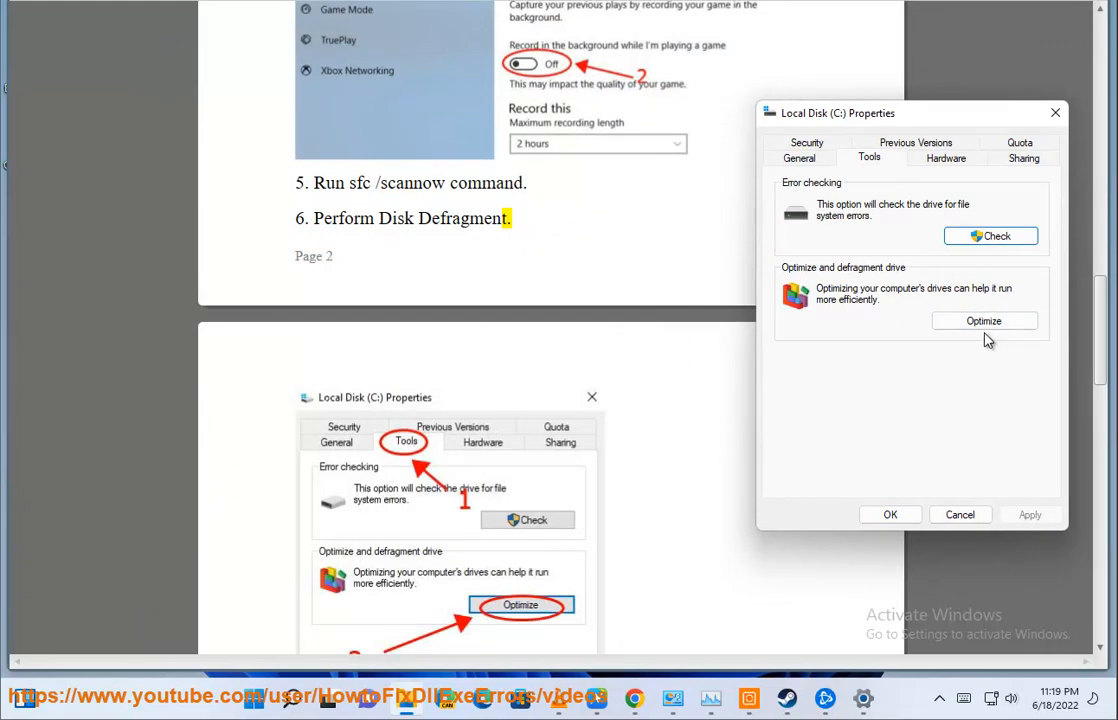
left_click(984, 320)
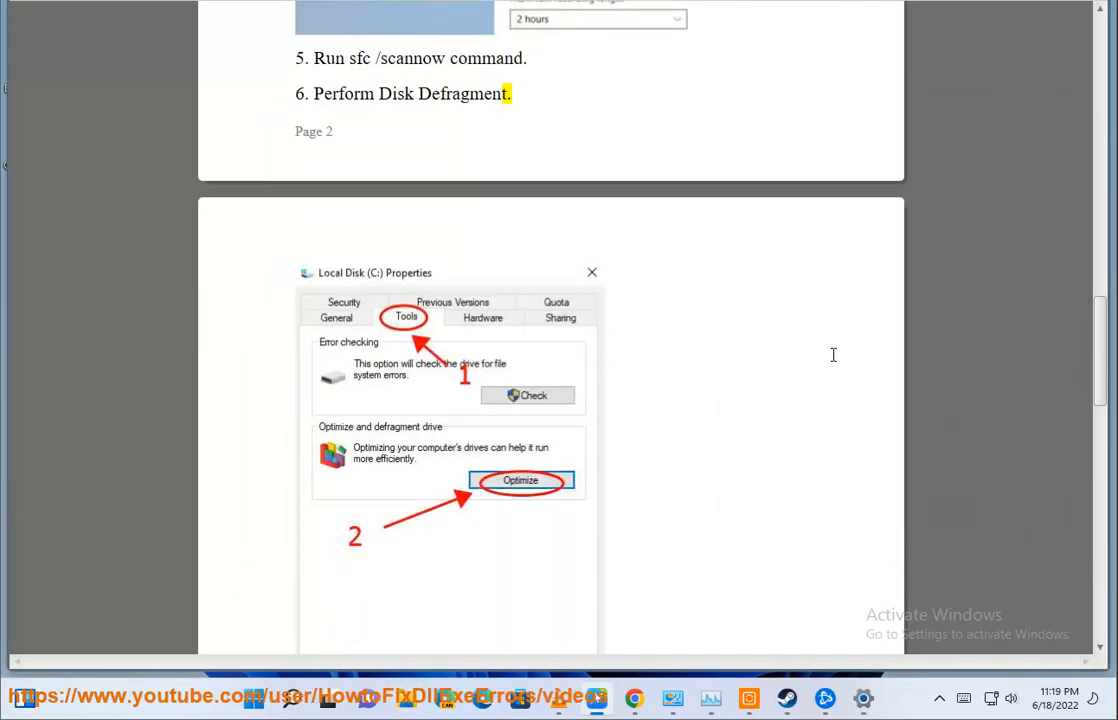
Scroll through step 7's Cache, Interface and WTF folder renaming to step 8's malware advice.
scroll("down", 3)
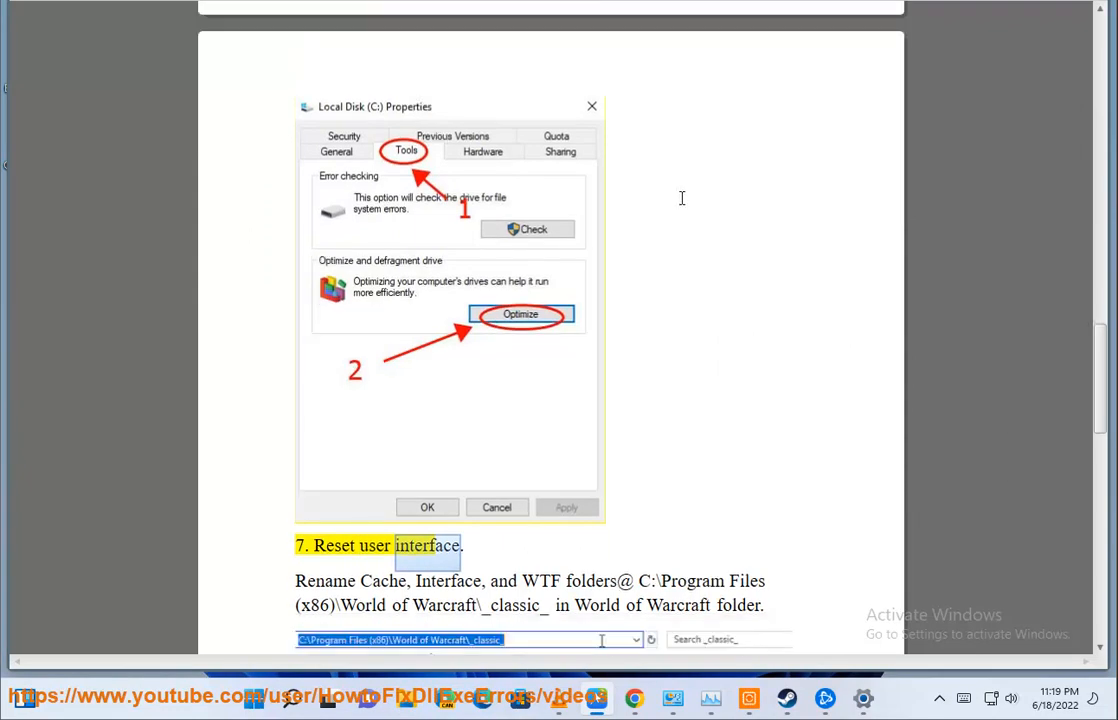
scroll("down", 3)
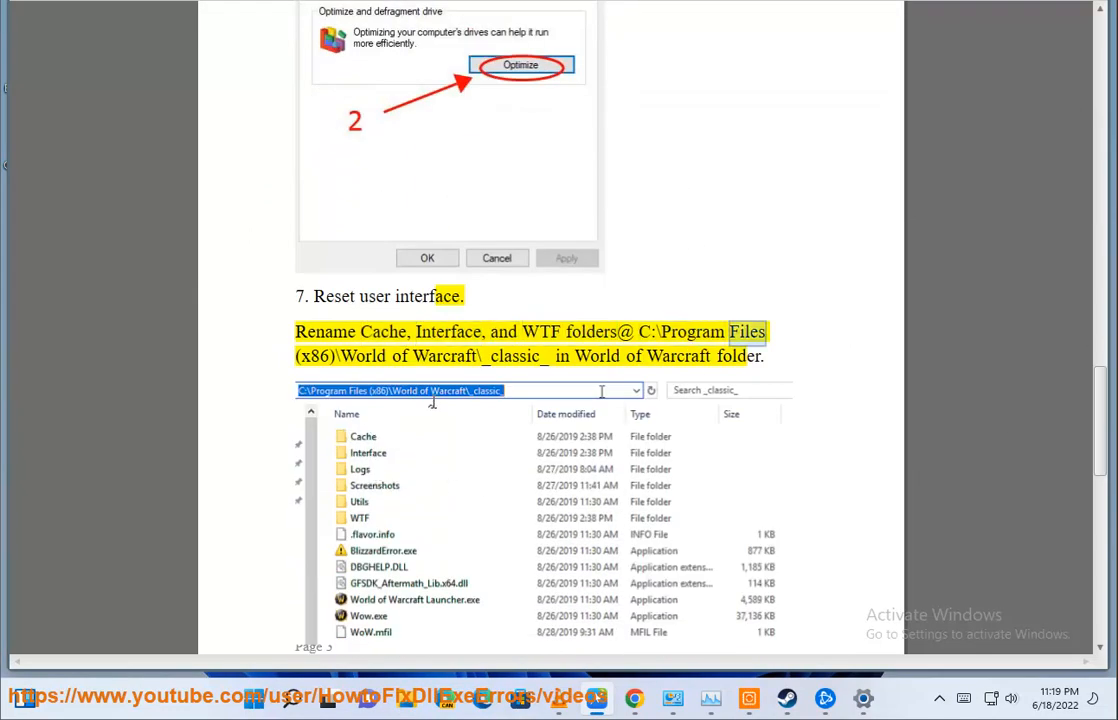
double_click(362, 356)
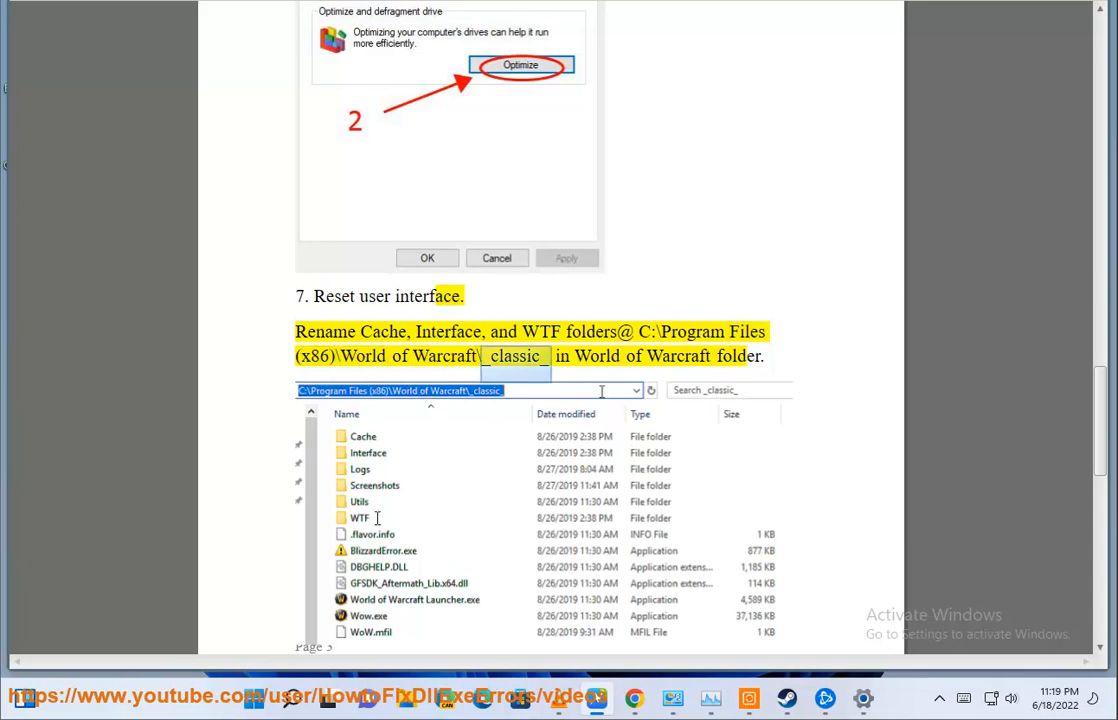
scroll("down", 3)
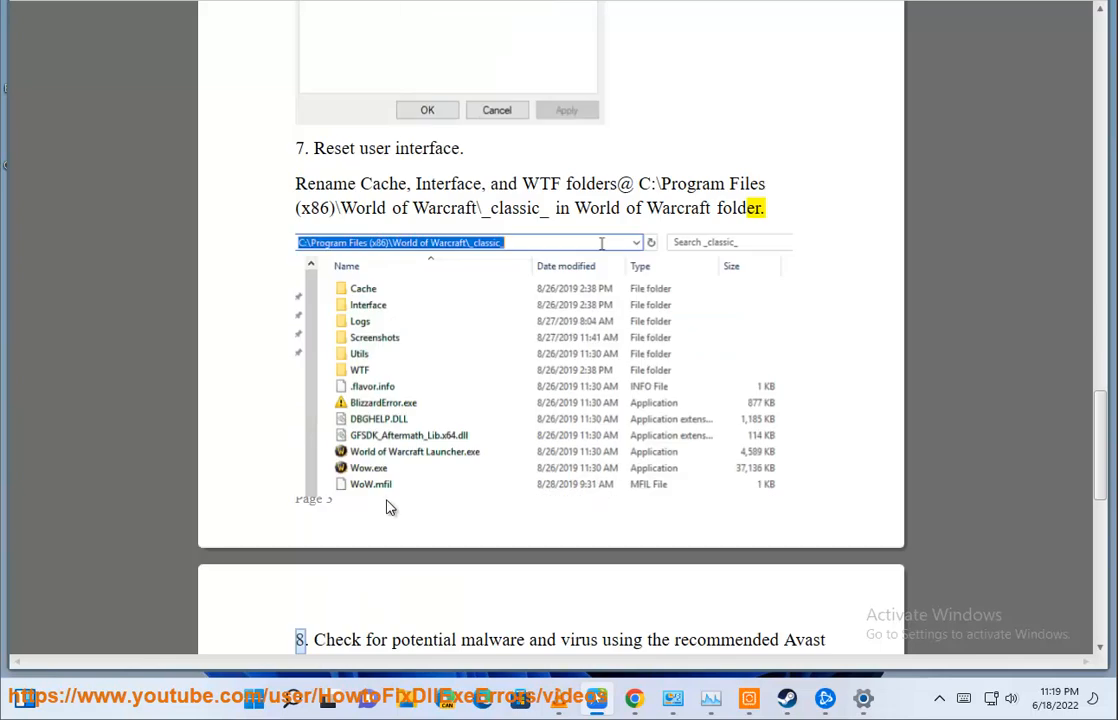
scroll("down", 3)
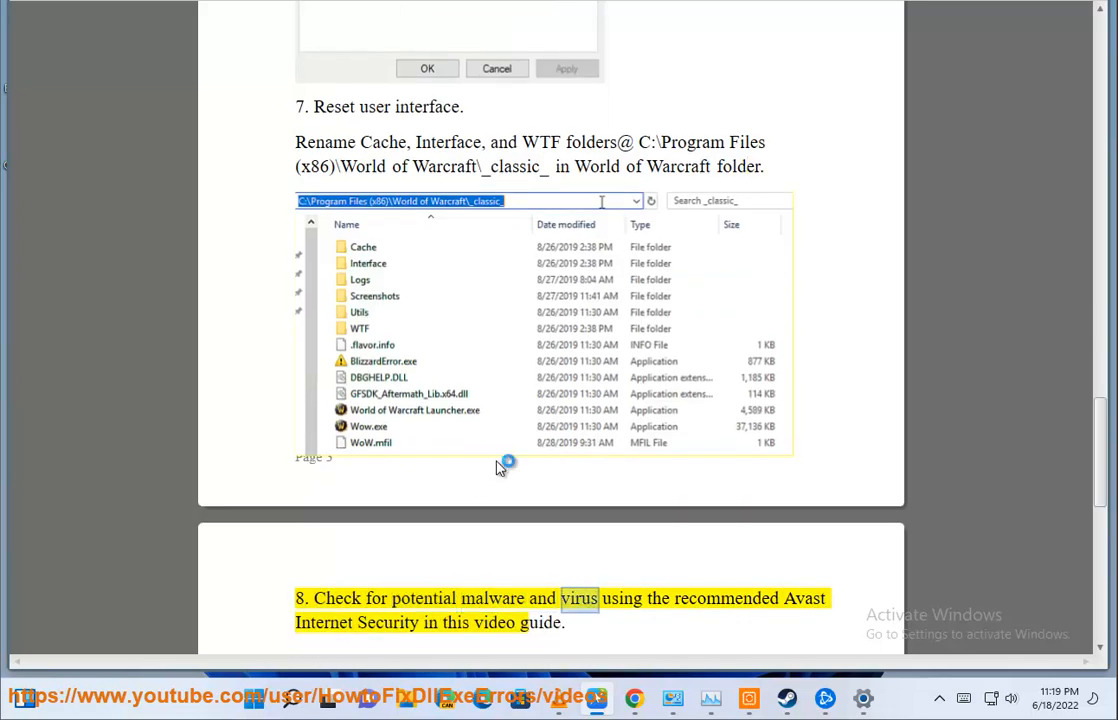